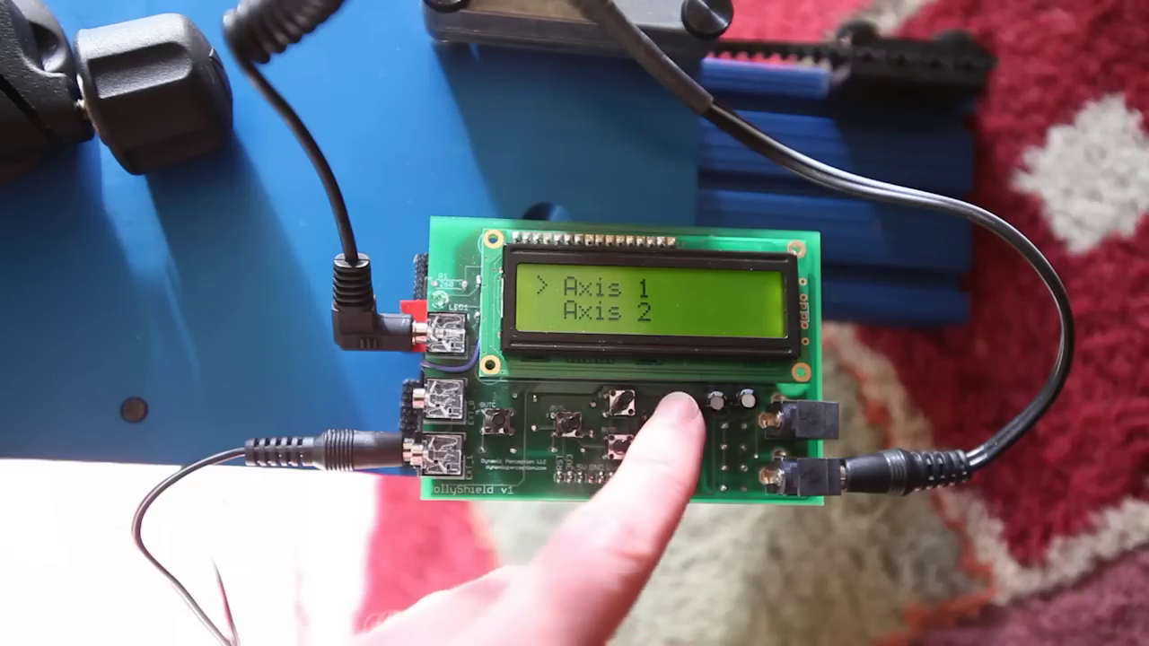
click(629, 409)
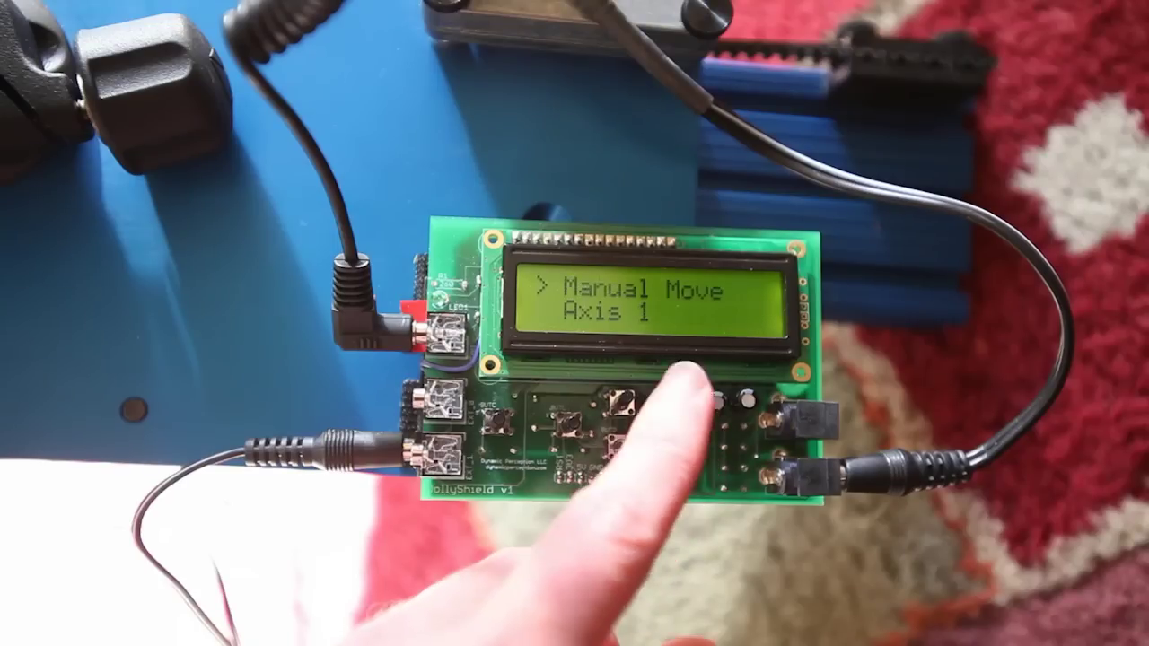